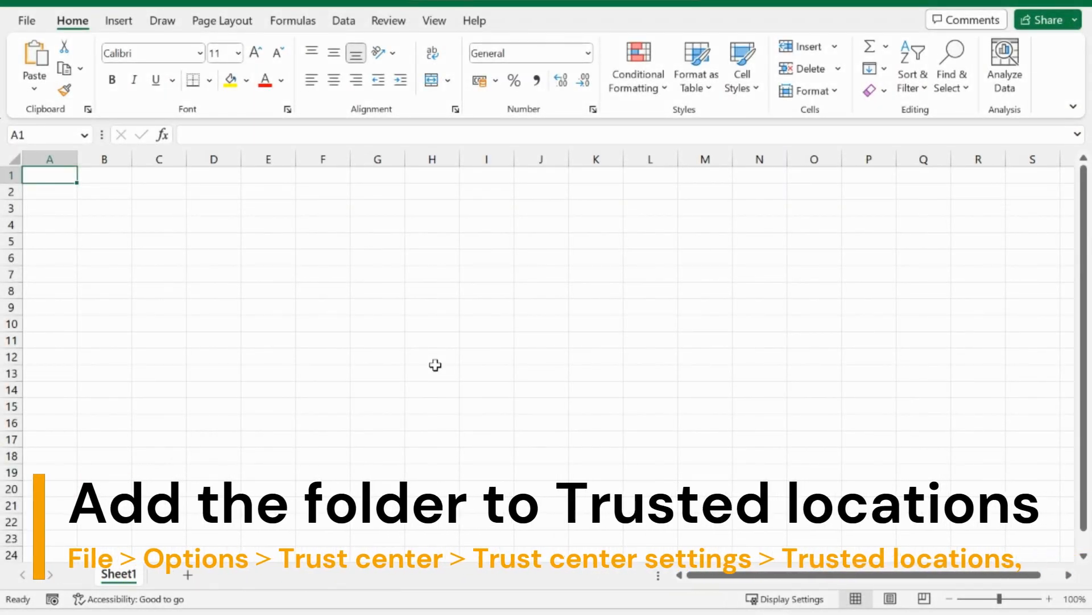
Step: Open Trust Center settings from Excel Options and start adding a new trusted location
{"action": "left_click", "coordinate": [26, 21]}
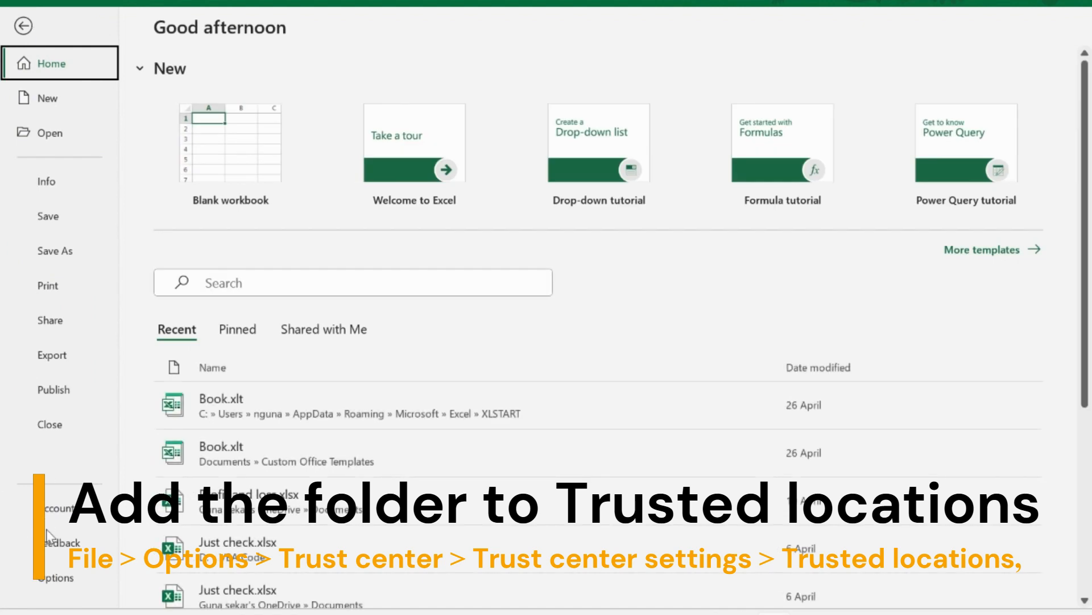
{"action": "left_click", "coordinate": [54, 578]}
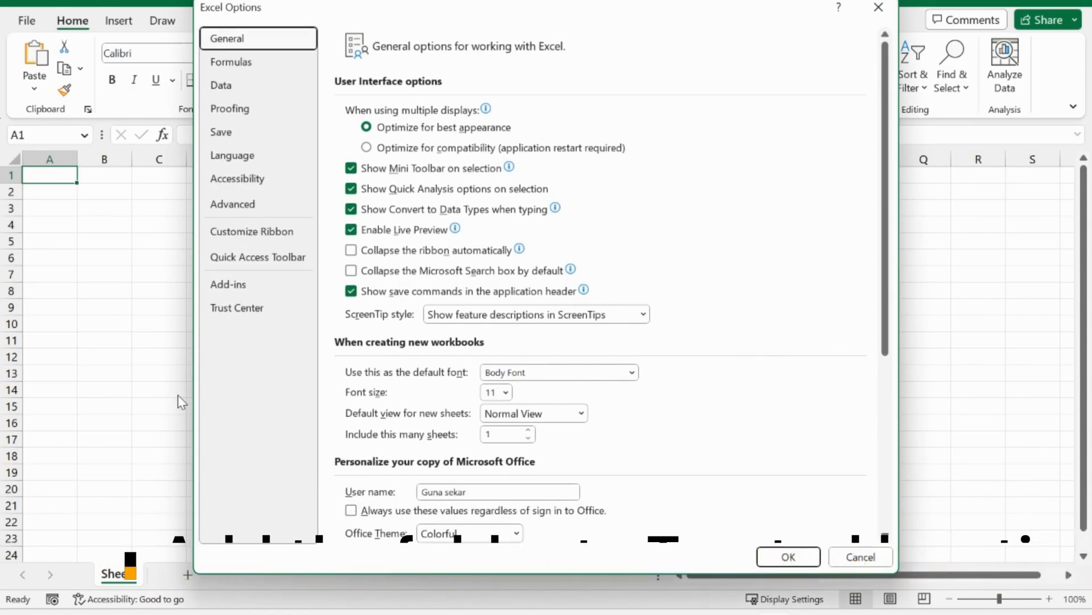
{"action": "left_click", "coordinate": [236, 308]}
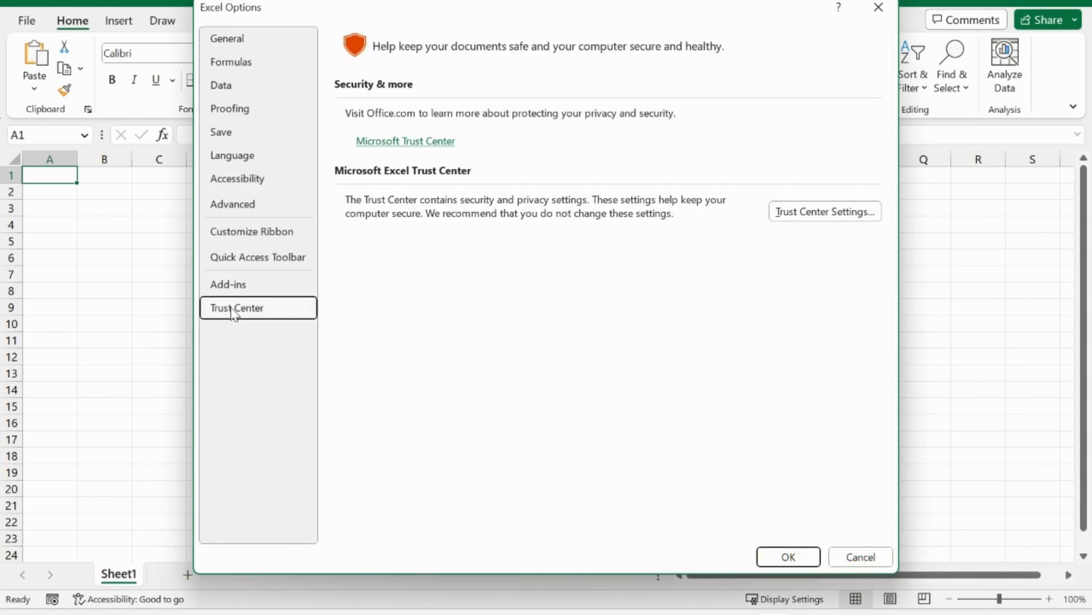
{"action": "left_click", "coordinate": [824, 211]}
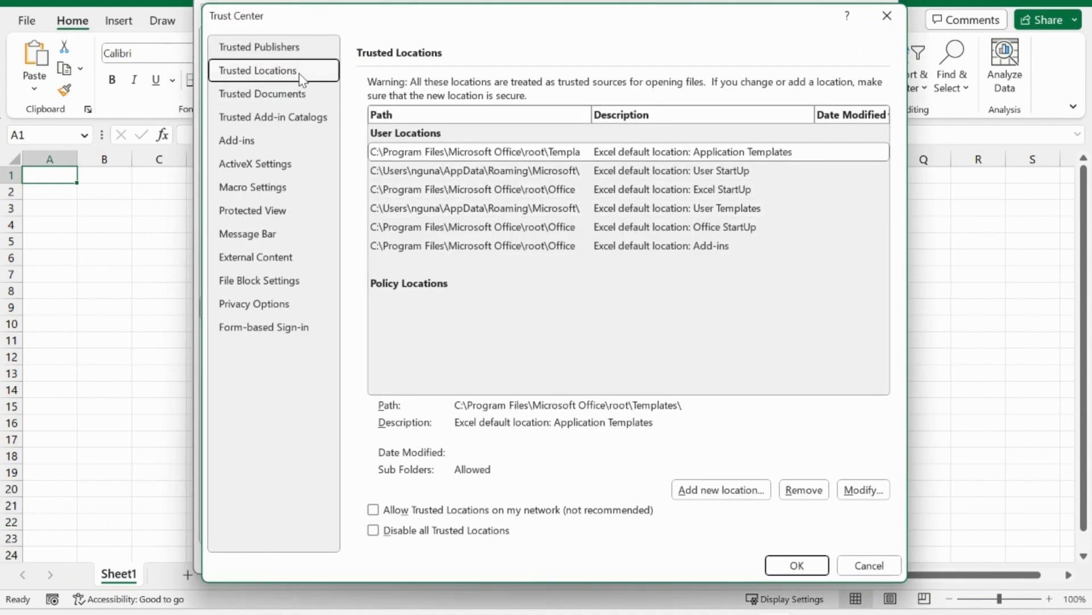
{"action": "mouse_move", "coordinate": [812, 510]}
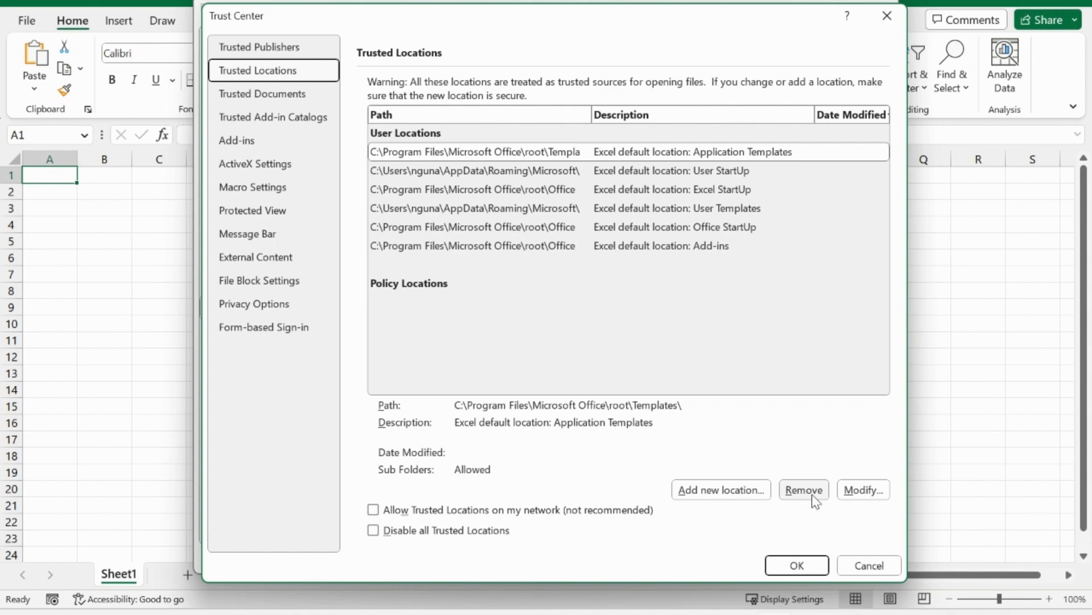
{"action": "mouse_move", "coordinate": [705, 517]}
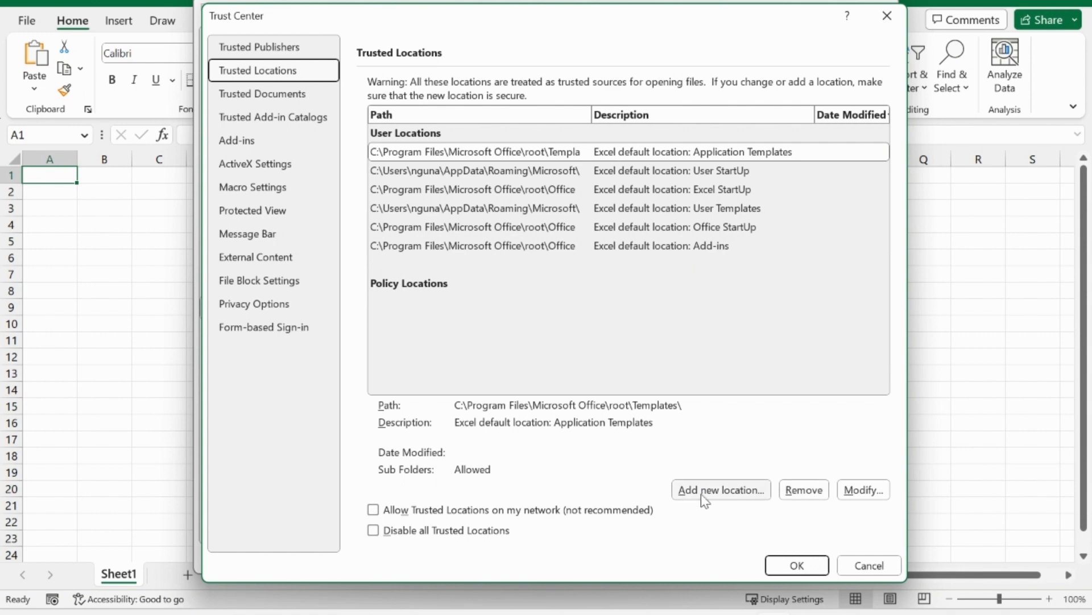
{"action": "left_click", "coordinate": [721, 489]}
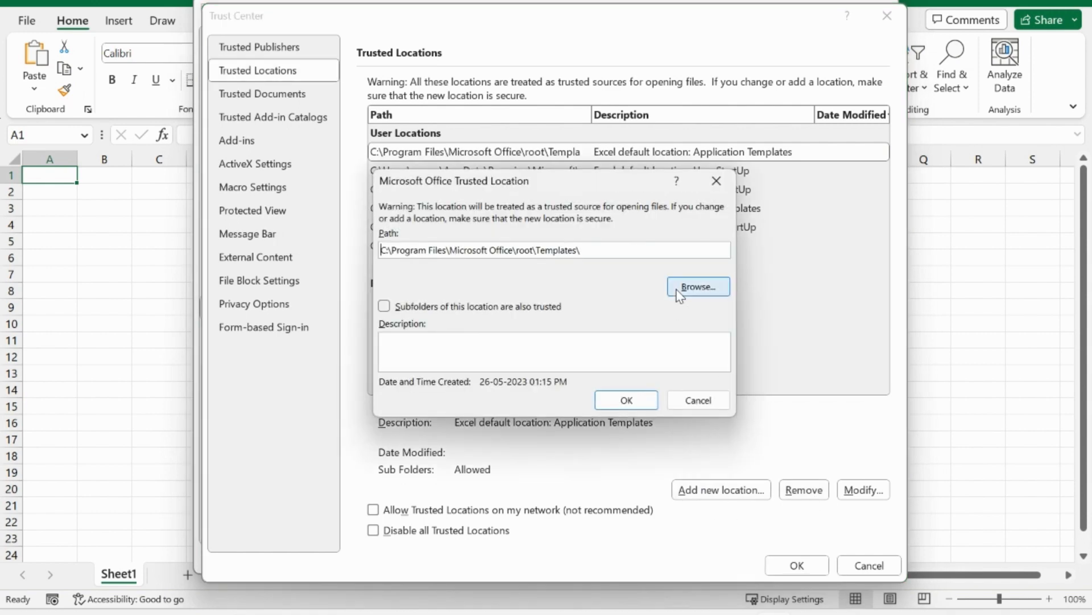
Step: Add C:\Exccel macro as a trusted location, including subfolders, and confirm the Trust Center
{"action": "left_click", "coordinate": [698, 286]}
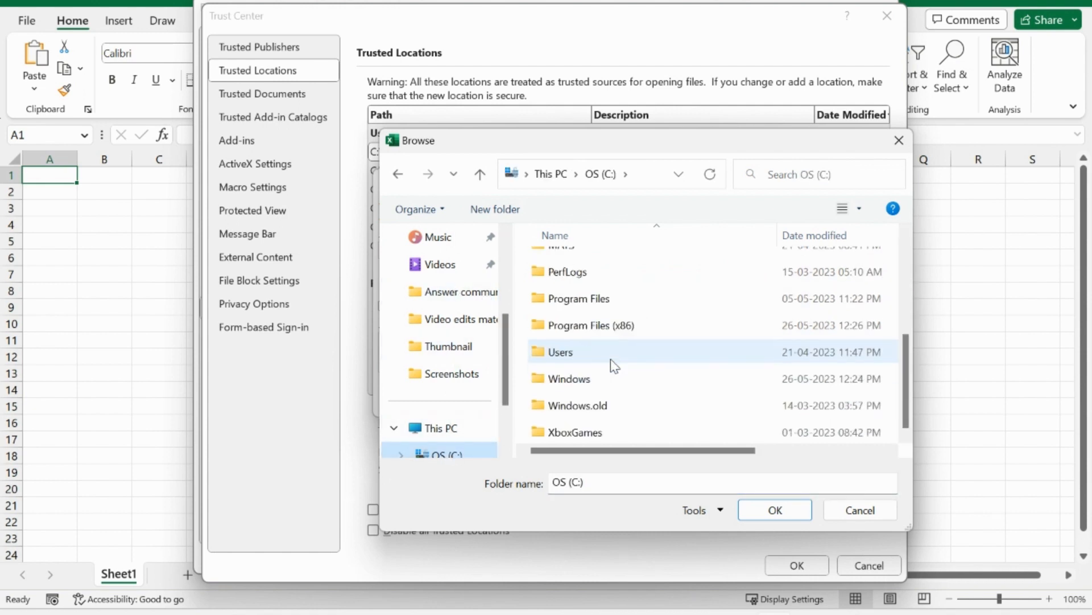
{"action": "left_click", "coordinate": [578, 288]}
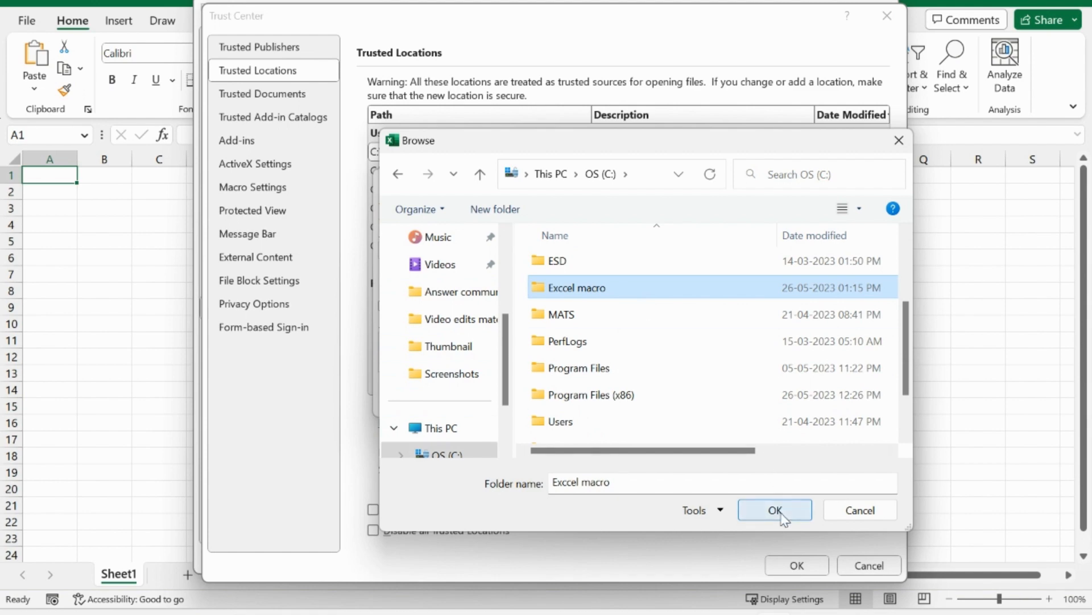
{"action": "left_click", "coordinate": [775, 510]}
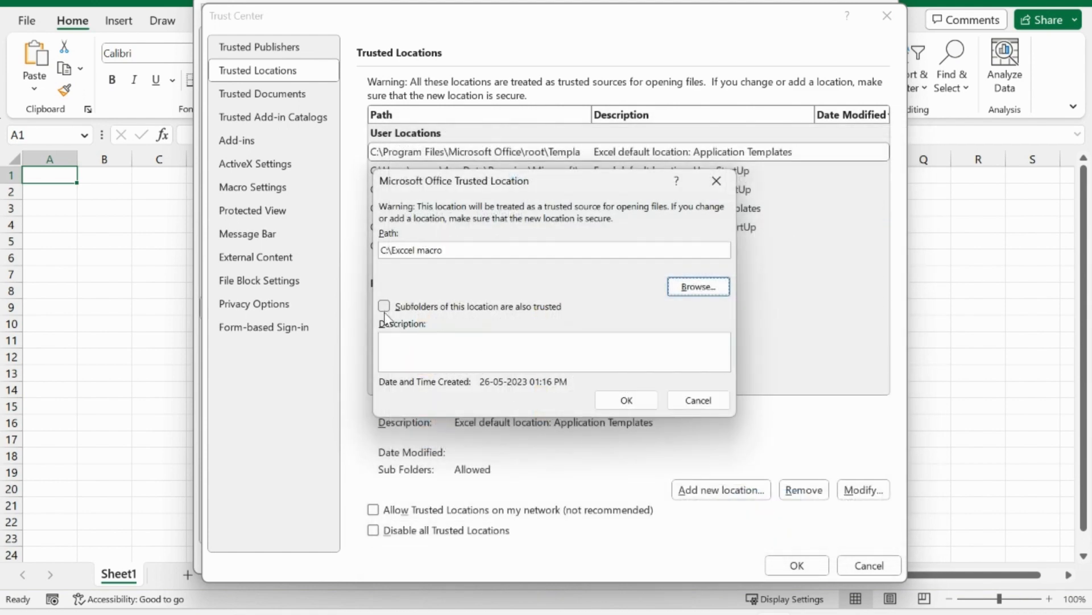
{"action": "left_click", "coordinate": [384, 306]}
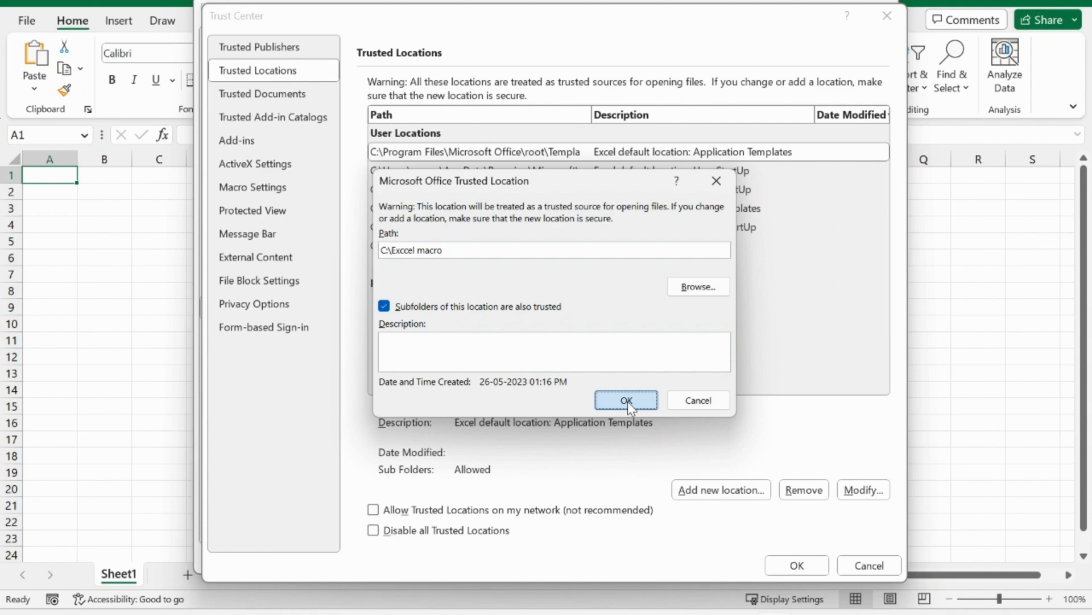
{"action": "left_click", "coordinate": [627, 400]}
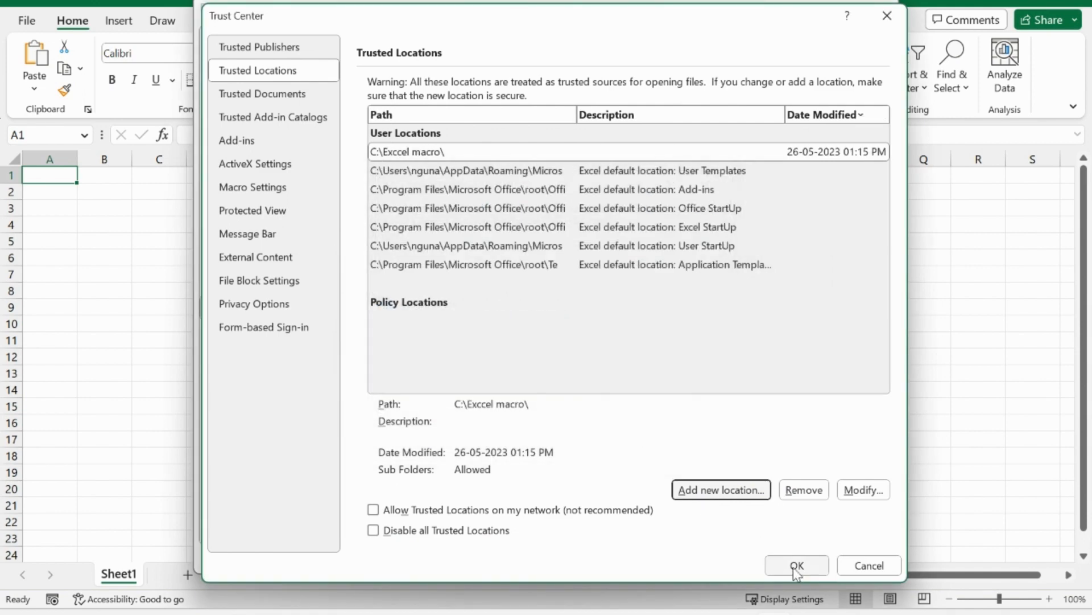
{"action": "left_click", "coordinate": [797, 564]}
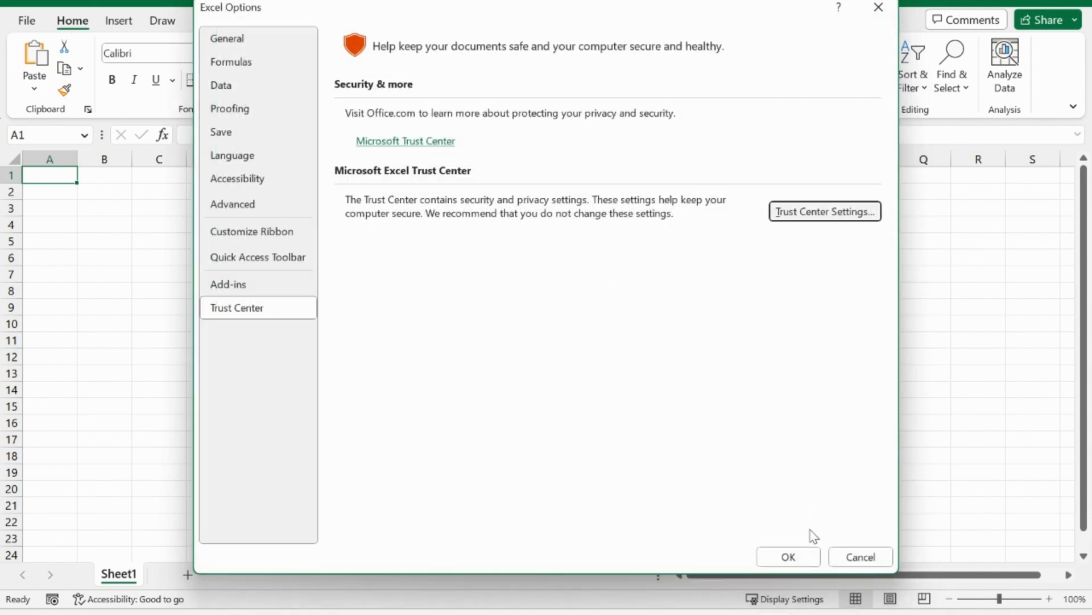
Step: Confirm Excel Options, select cell F7, and return to the File start page
{"action": "left_click", "coordinate": [789, 556]}
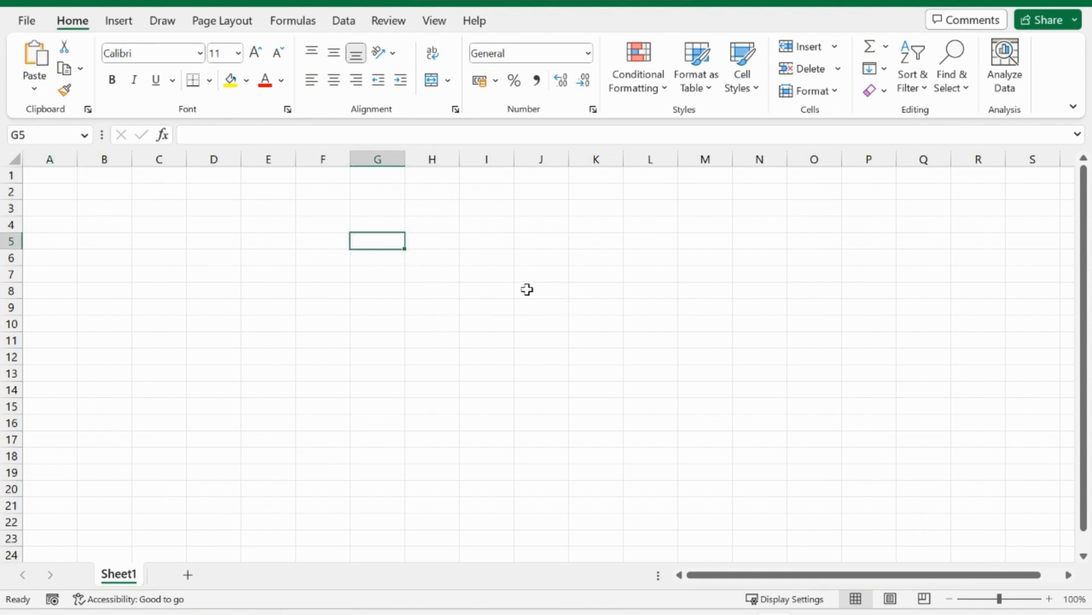
{"action": "mouse_move", "coordinate": [940, 230]}
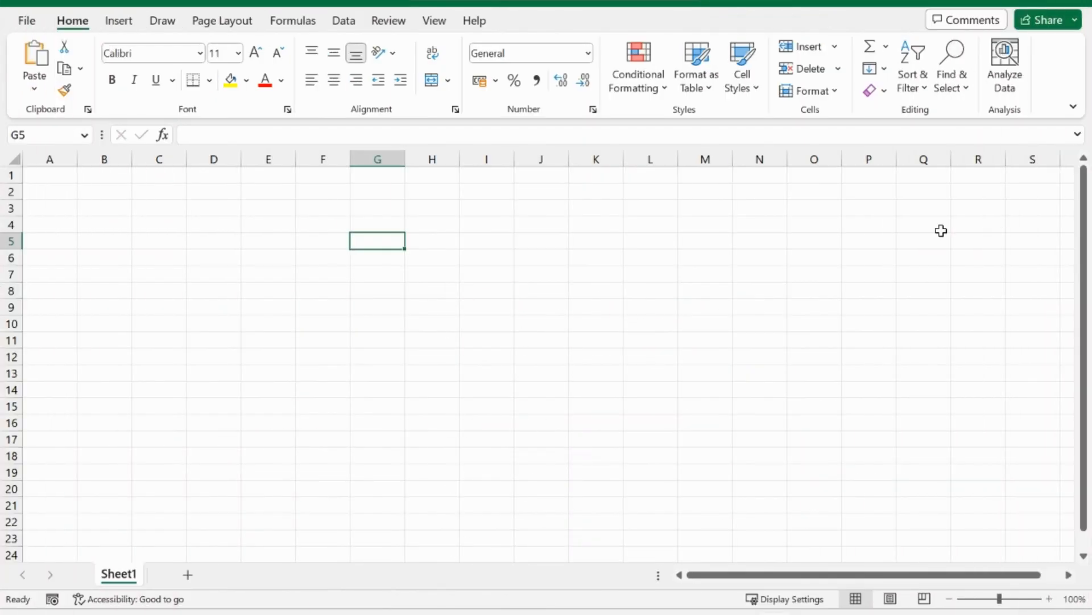
{"action": "left_click", "coordinate": [313, 272]}
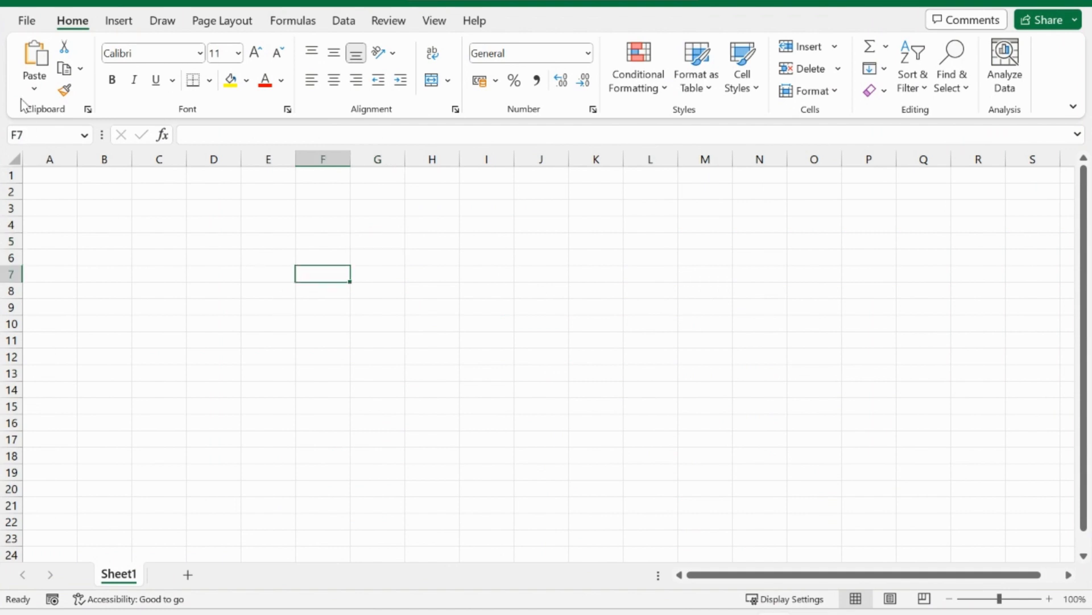
{"action": "left_click", "coordinate": [25, 21]}
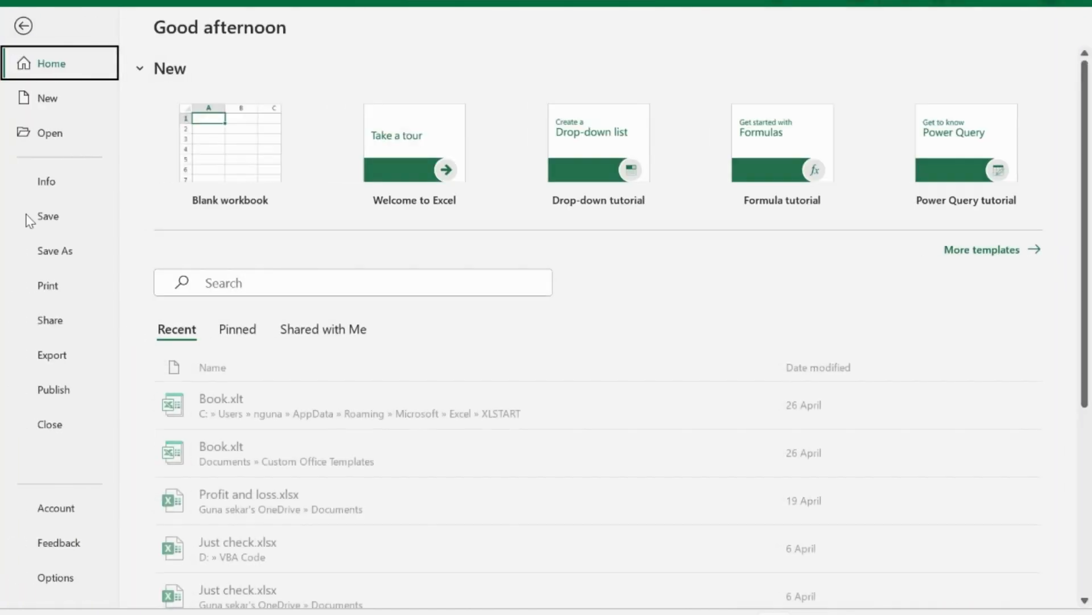
Step: In Trust Center macro settings, enable all VBA macros and confirm
{"action": "left_click", "coordinate": [56, 578]}
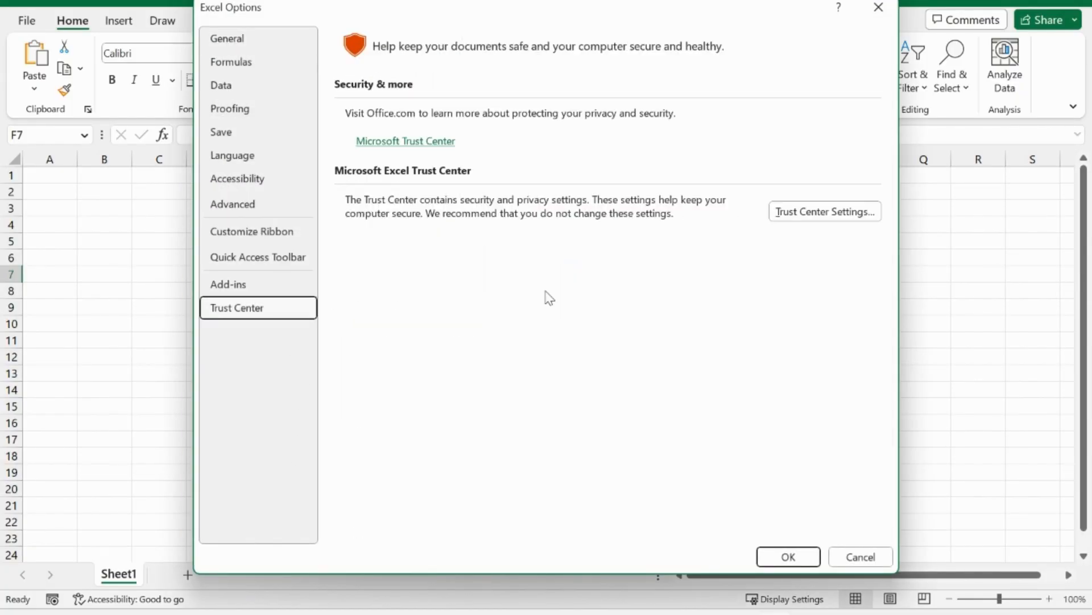
{"action": "left_click", "coordinate": [825, 211]}
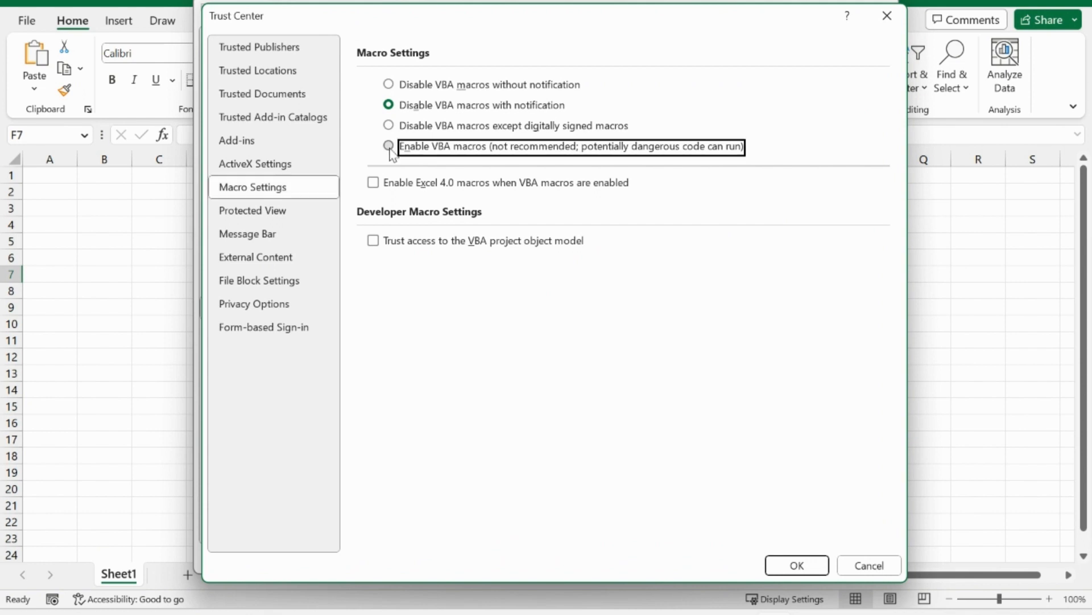
{"action": "left_click", "coordinate": [387, 146]}
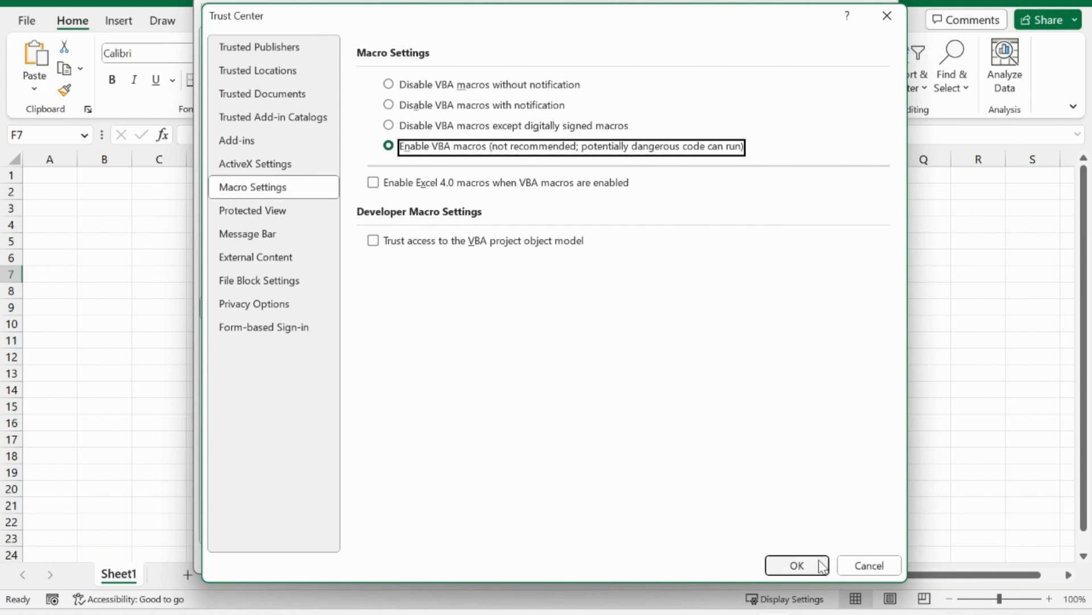
{"action": "left_click", "coordinate": [797, 564]}
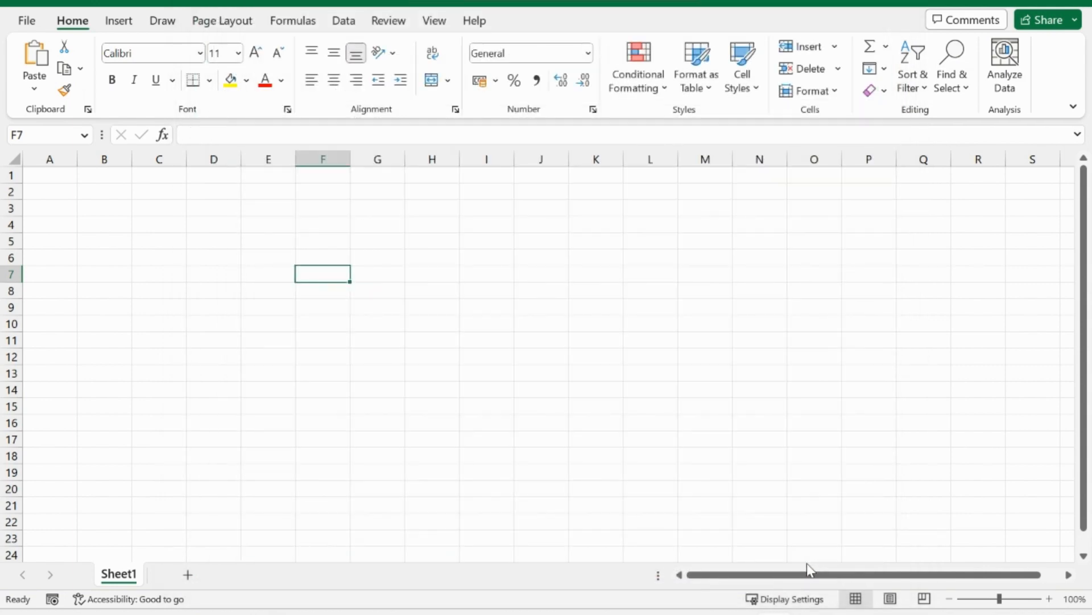
{"action": "mouse_move", "coordinate": [65, 45]}
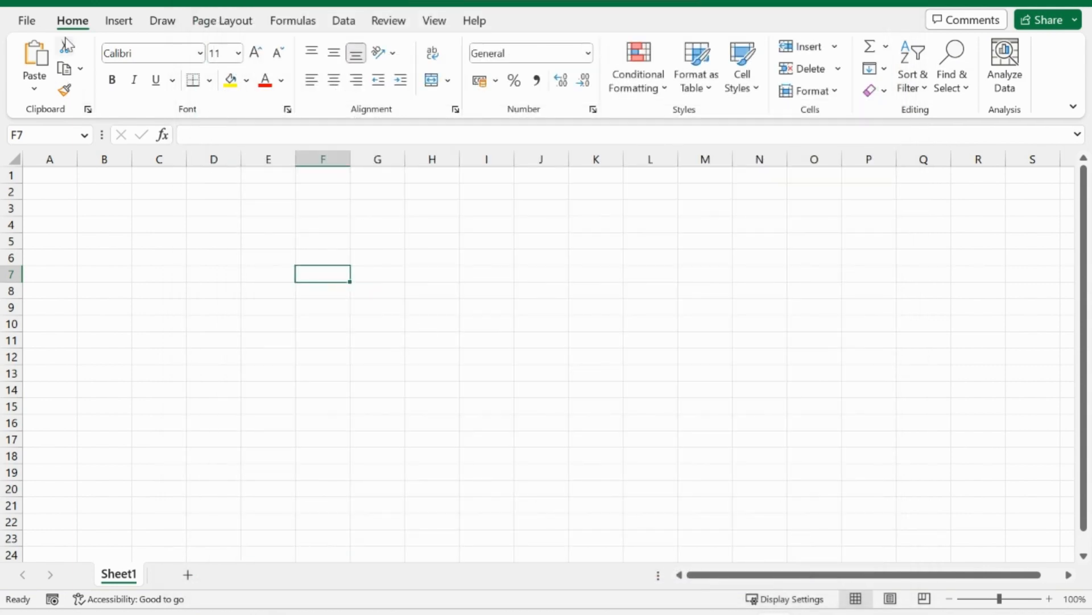